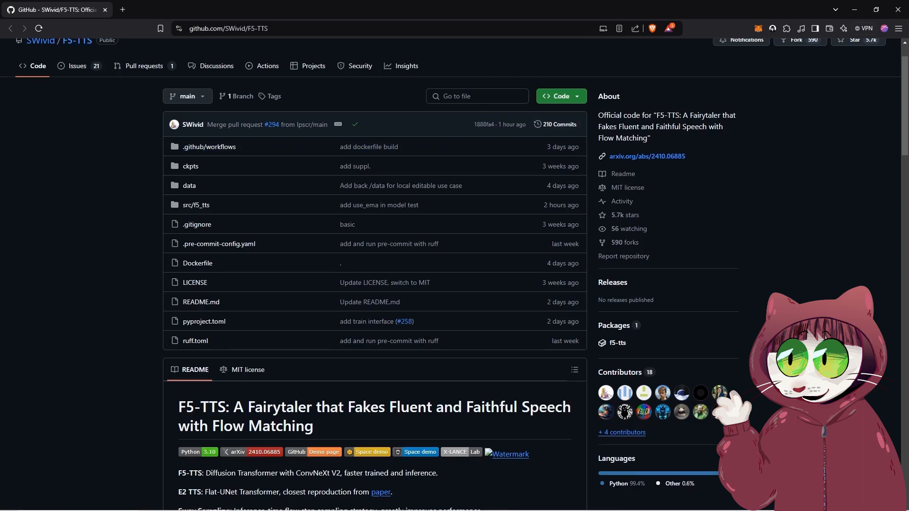
Scroll the F5-TTS README down to its Installation section with the conda, pip and git commands.
scroll("down", 3)
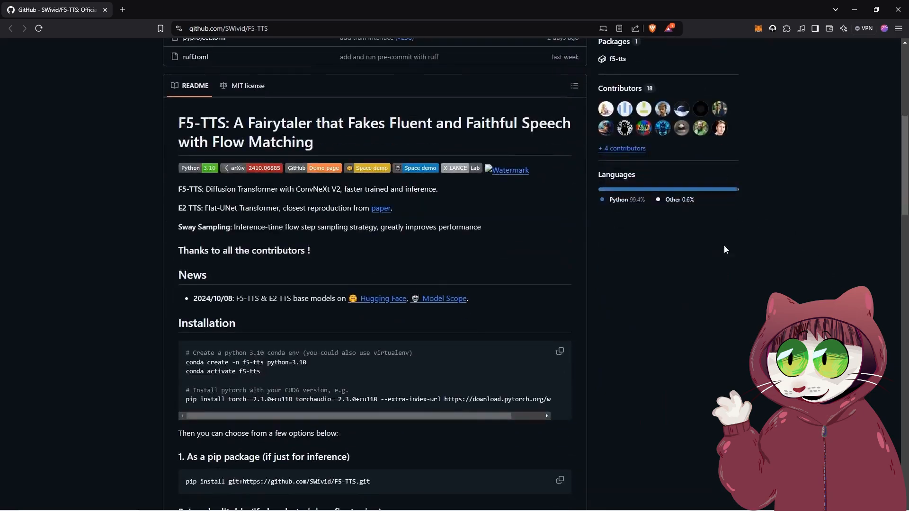
scroll("down", 3)
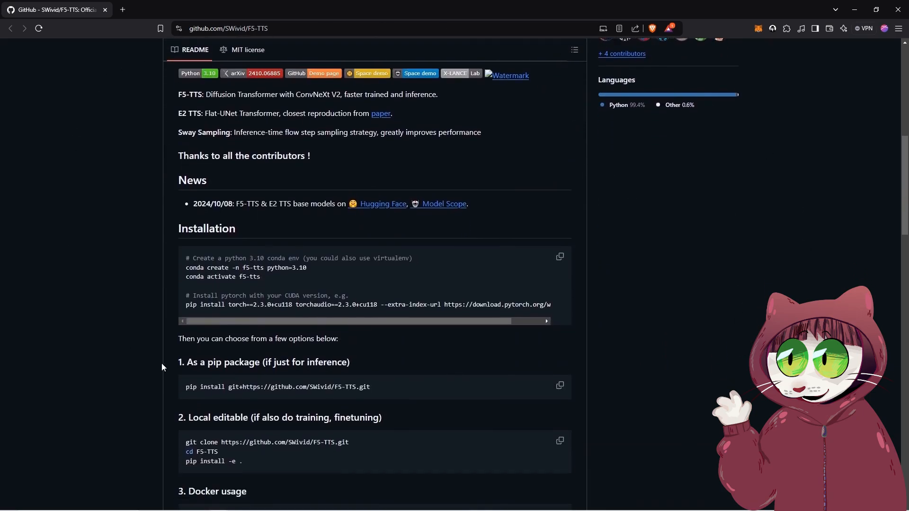
scroll("down", 3)
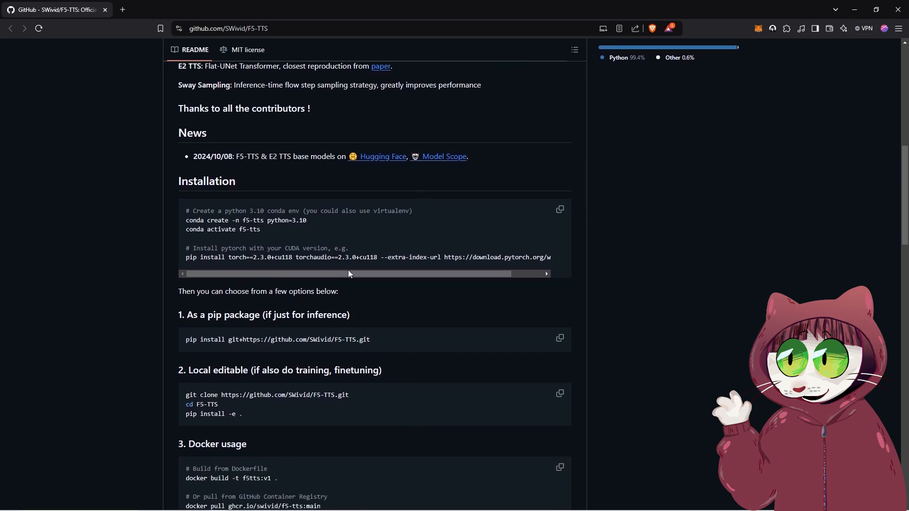
mouse_move(201, 108)
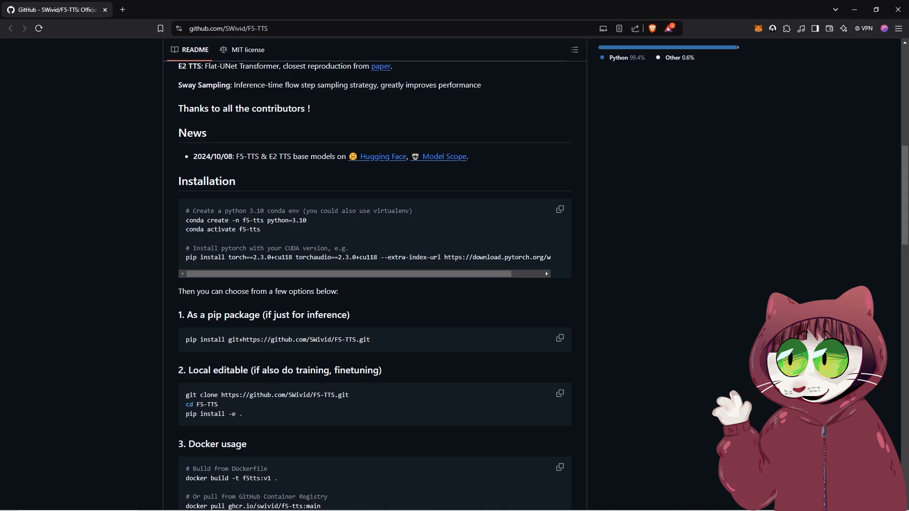
mouse_move(187, 340)
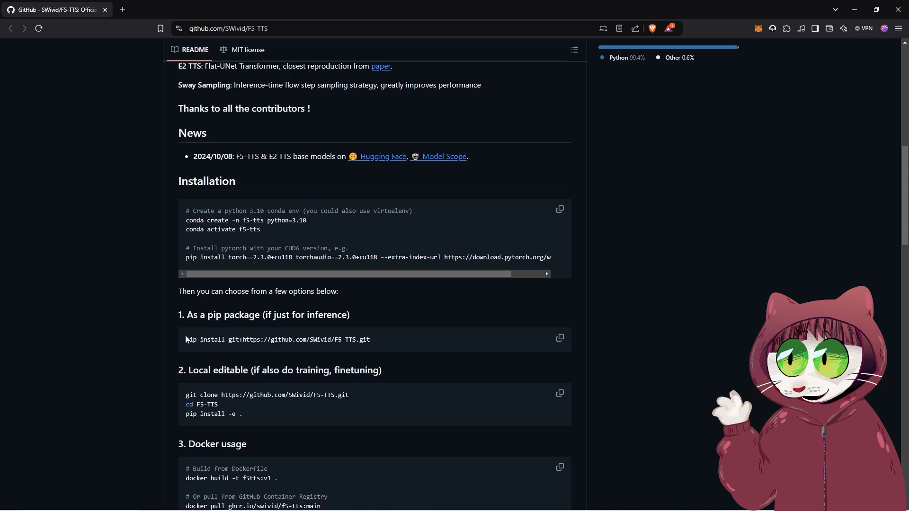
mouse_move(382, 427)
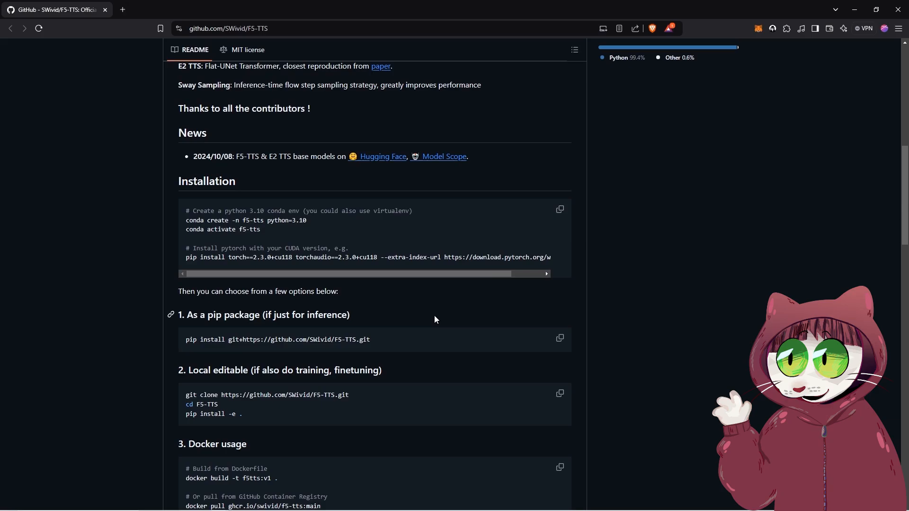
mouse_move(197, 312)
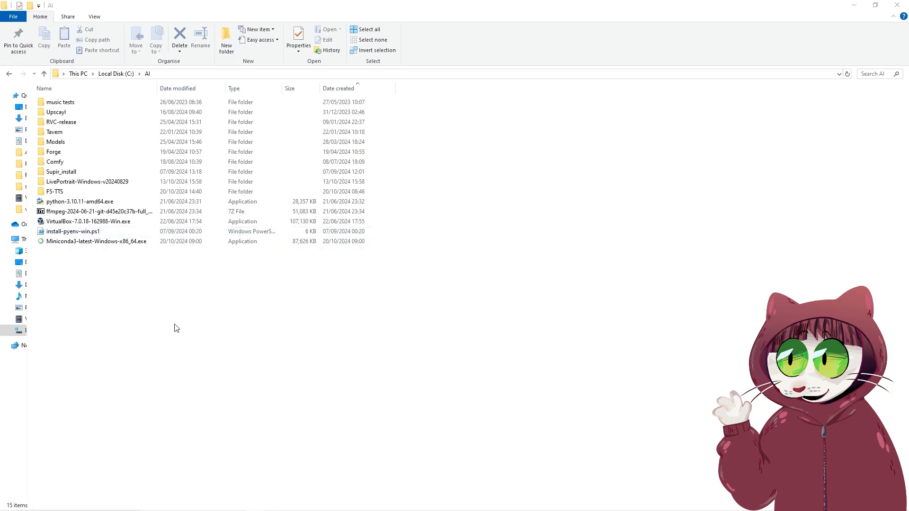
Create a new folder inside C:\AI via the New > Folder context menu.
right_click(177, 328)
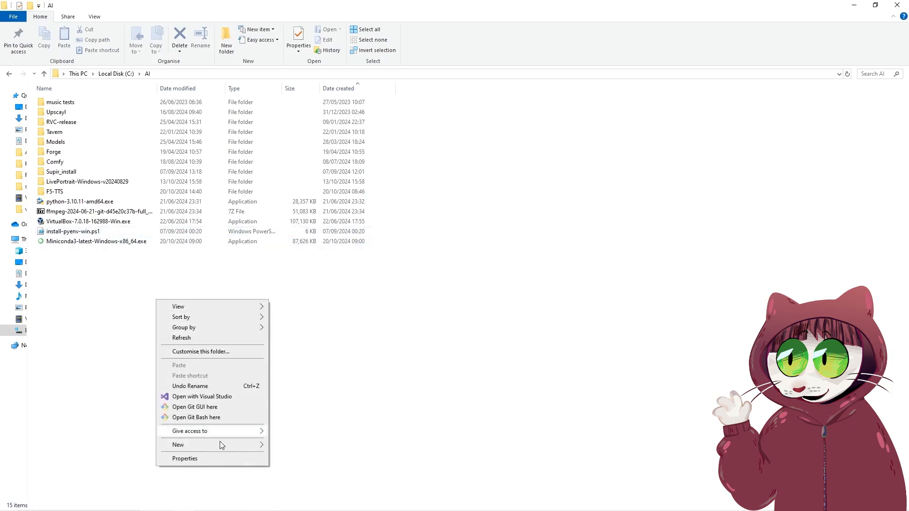
left_click(178, 445)
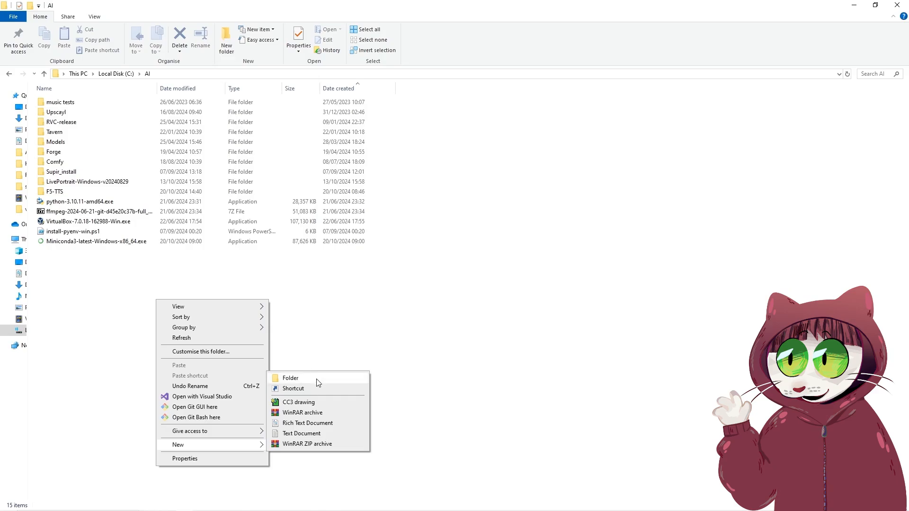
left_click(290, 377)
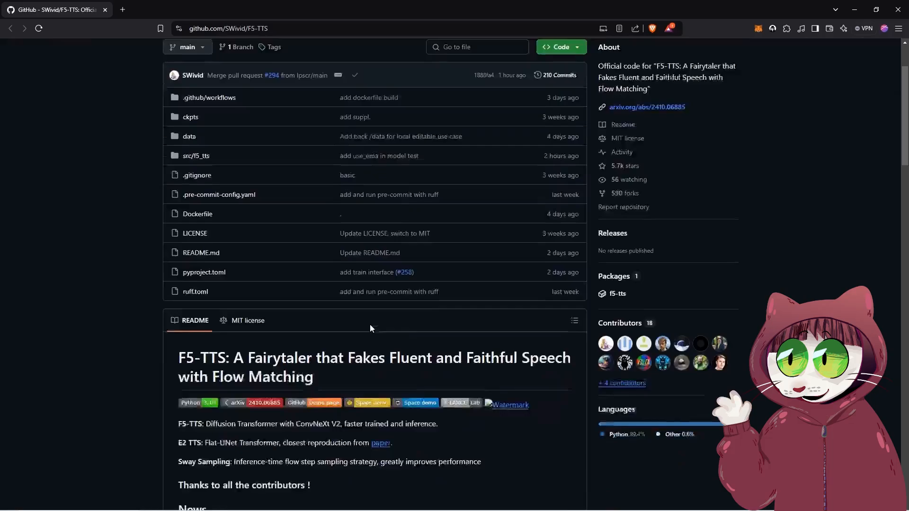
Scroll the repository page back down to the README Installation code blocks.
scroll("down", 3)
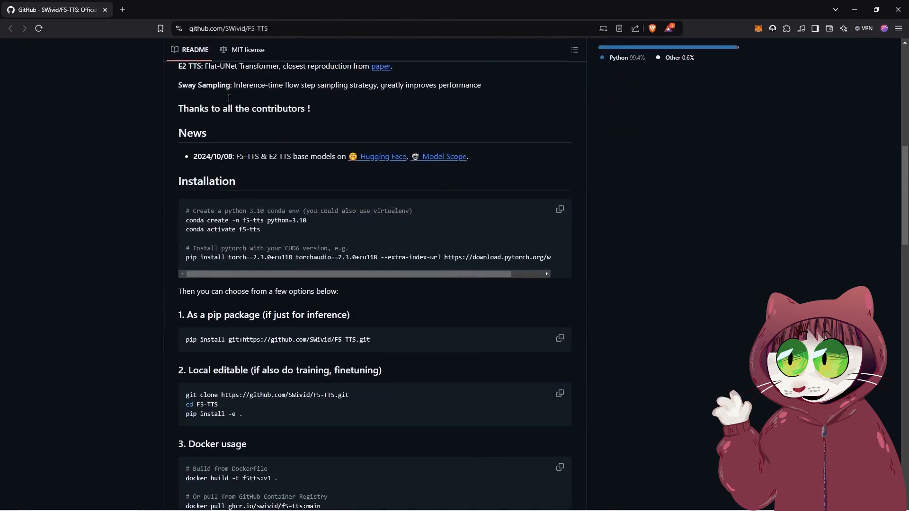
scroll("down", 3)
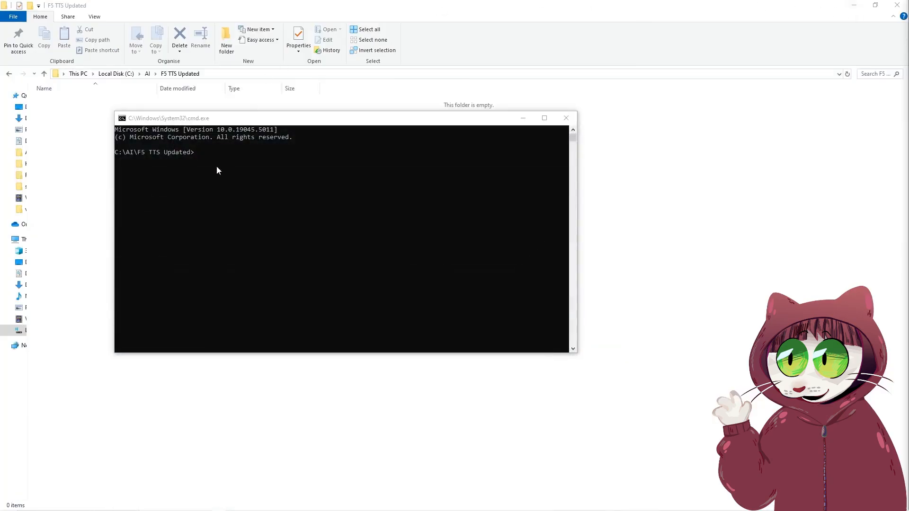
Run 'conda create -n f5-tts python=3.10' and answer y at the Proceed prompt.
type("conda create -n f5-tts python=3.10")
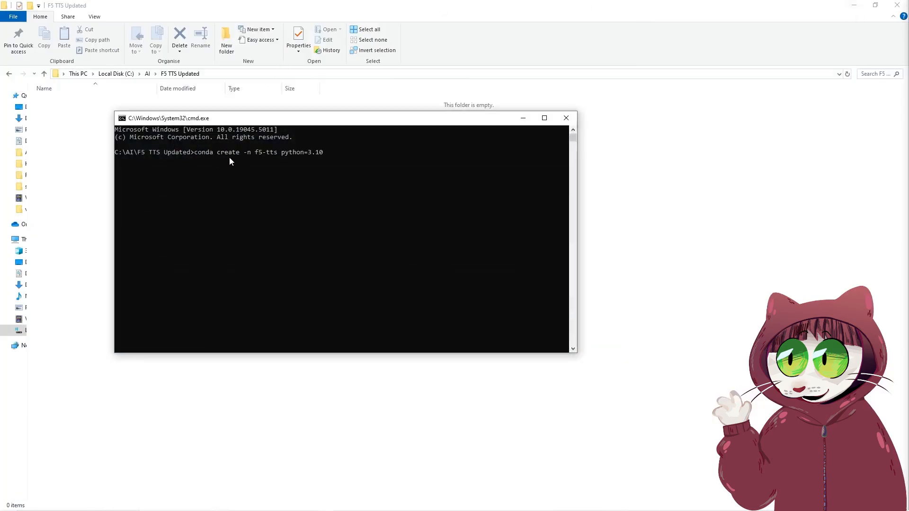
key("enter")
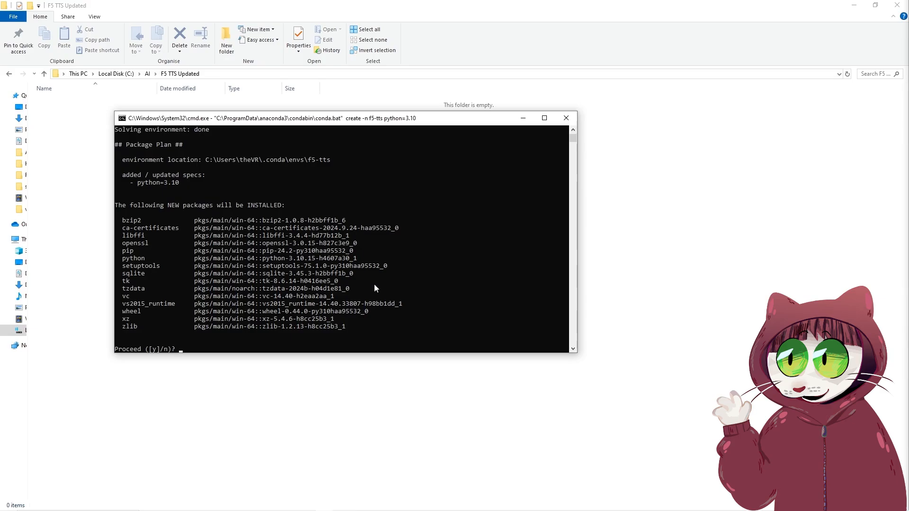
type("y")
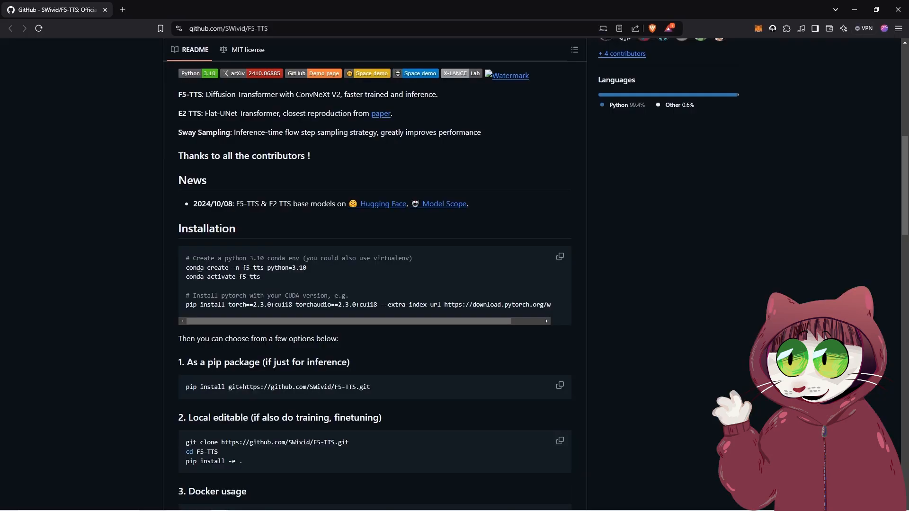
Activate f5-tts and enter the pip install for torch and torchaudio 2.3.0+cu118.
double_click(223, 277)
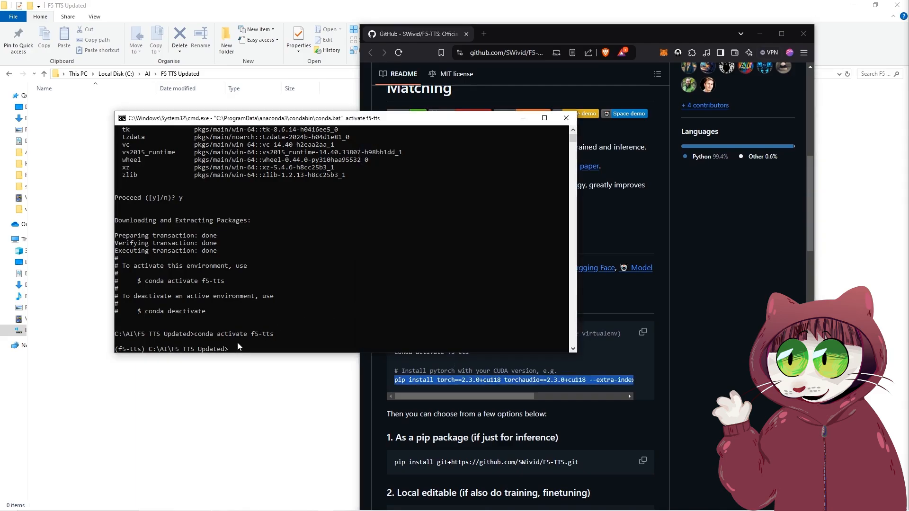
type("pip install torch==2.3.0+cu118 torchaudio==2.3.0+cu118 --extra-index-url https://download.pytorch.org/whl/cu118")
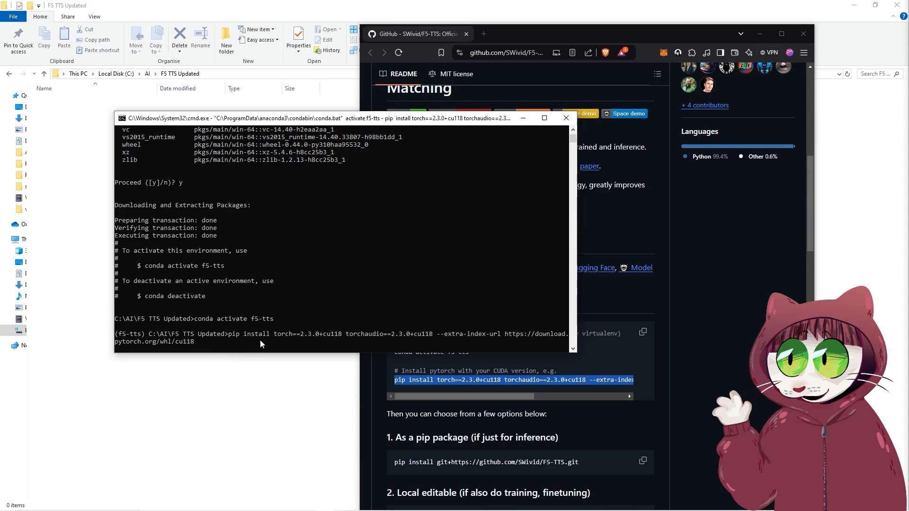
mouse_move(356, 287)
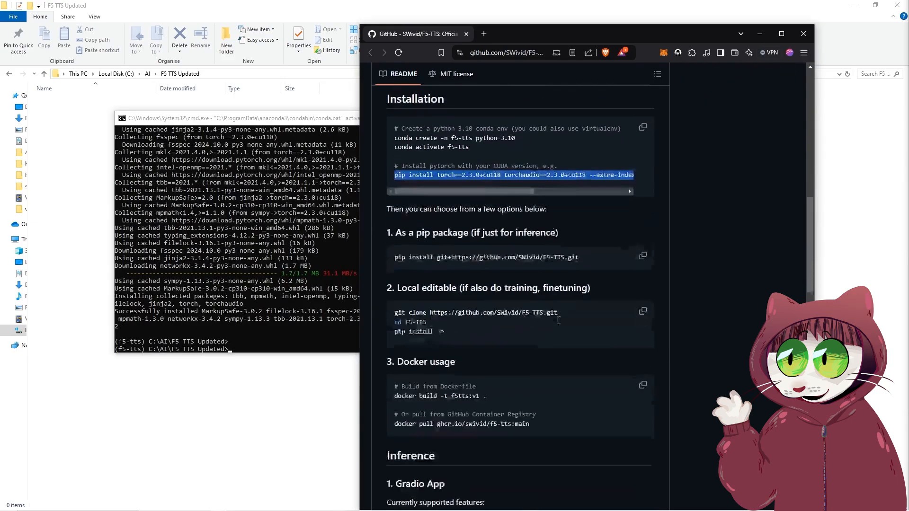
Copy the git clone line from the README's '2. Local editable' section.
scroll("down", 3)
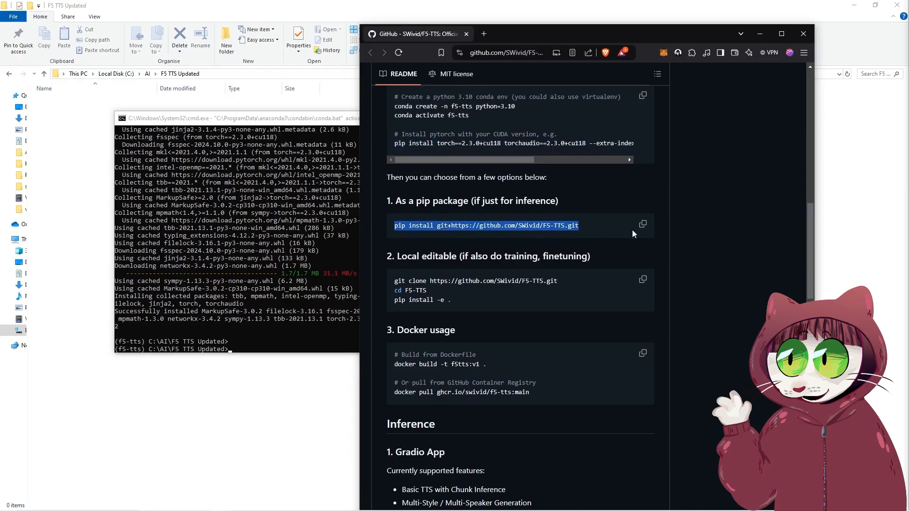
left_click(643, 225)
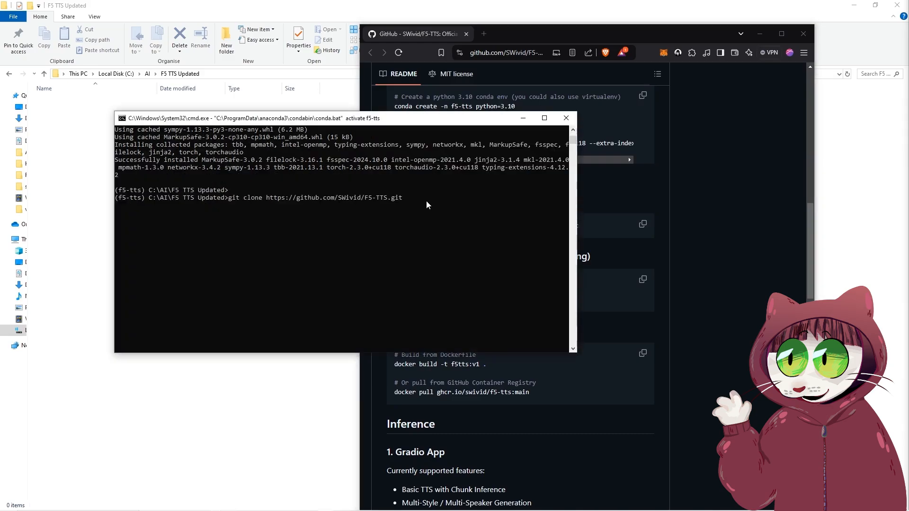
Clone the F5-TTS repository, cd into F5-TTS and run 'pip install -e .'.
key("enter")
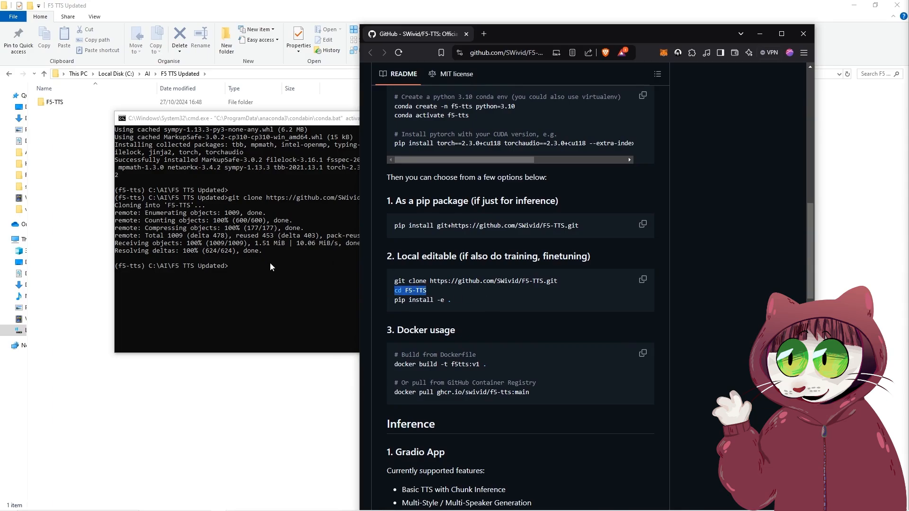
type("cd F5-TTS")
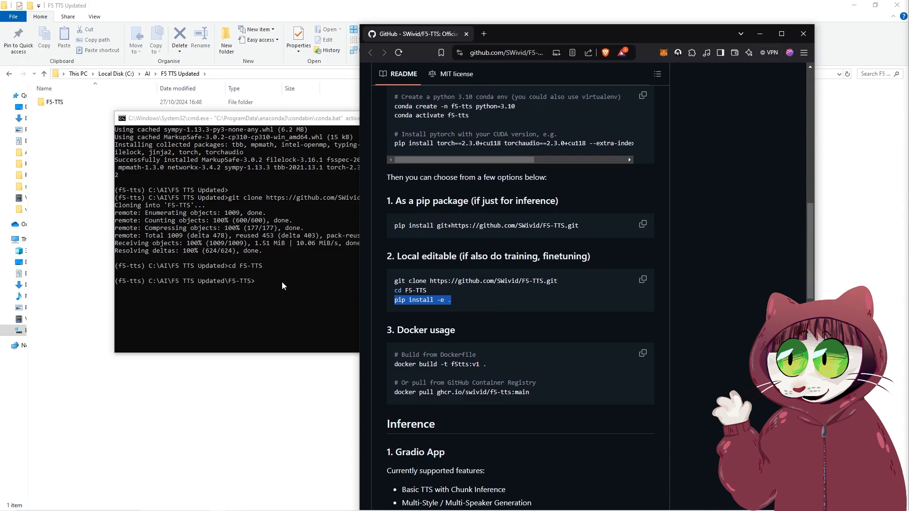
type("pip install -e .")
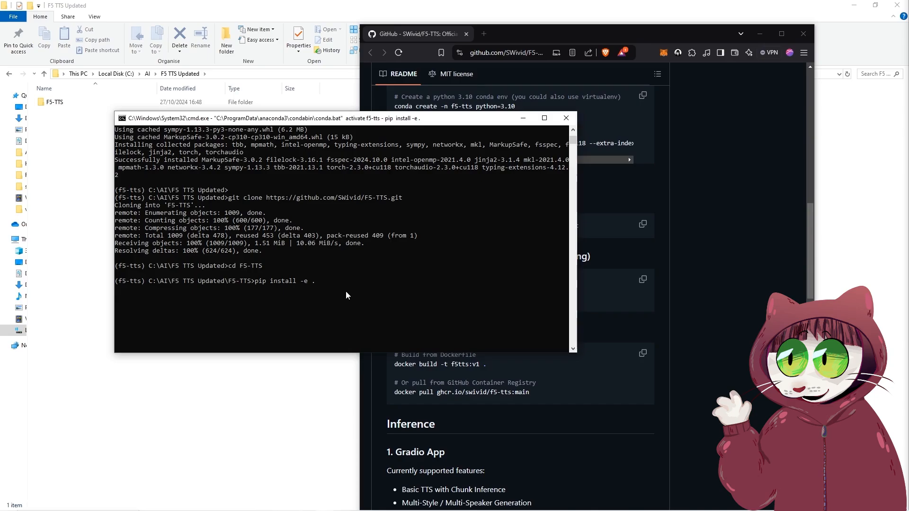
key("enter")
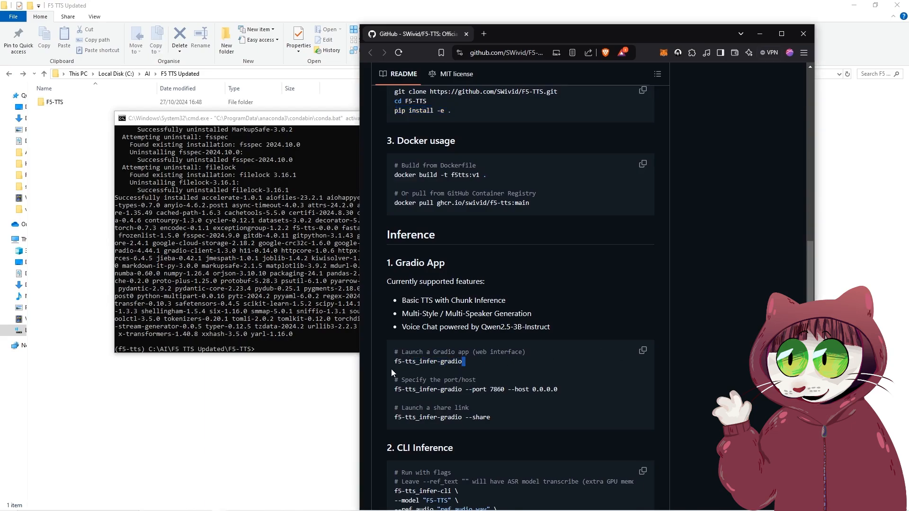
Run f5-tts_infer-gradio at the (f5-tts) prompt to serve the web app locally.
right_click(428, 362)
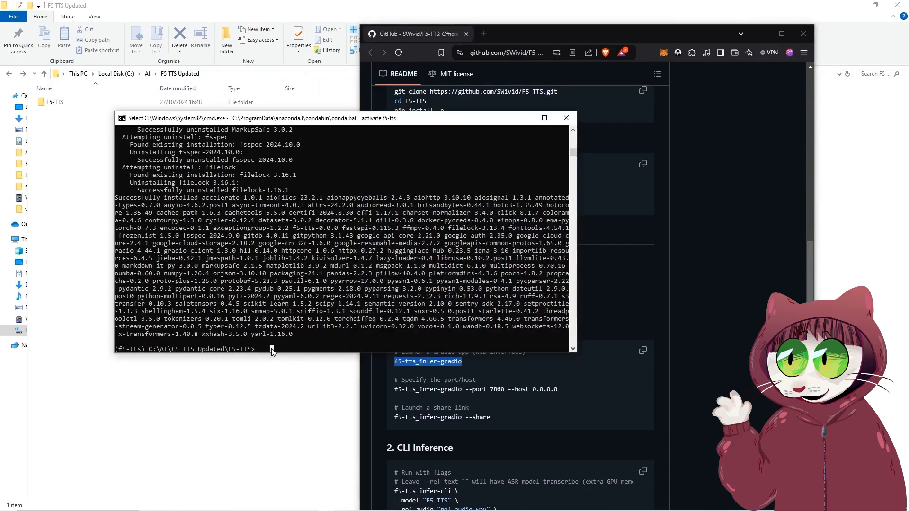
type("f5-tts_infer-gradio")
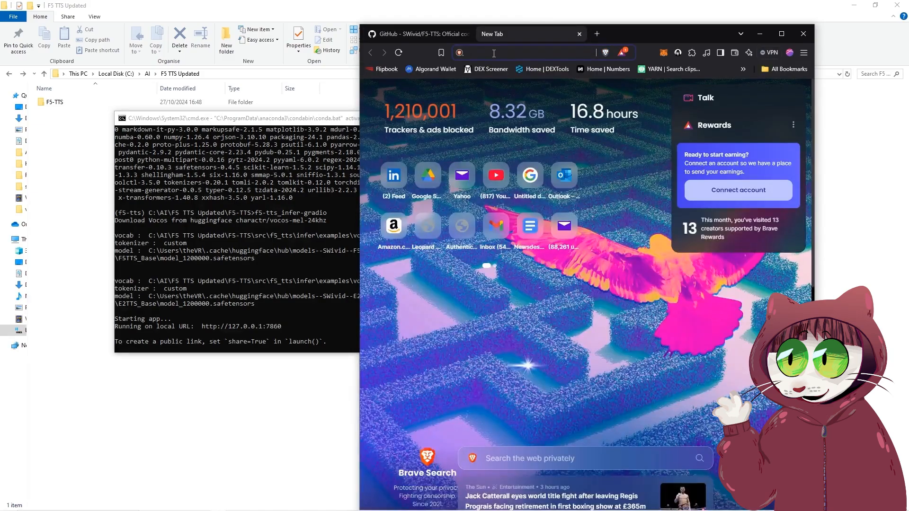
Load 127.0.0.1:7860 maximized, allow microphone access and show the Multi-Speech tab.
type("127.0.0.1:7860")
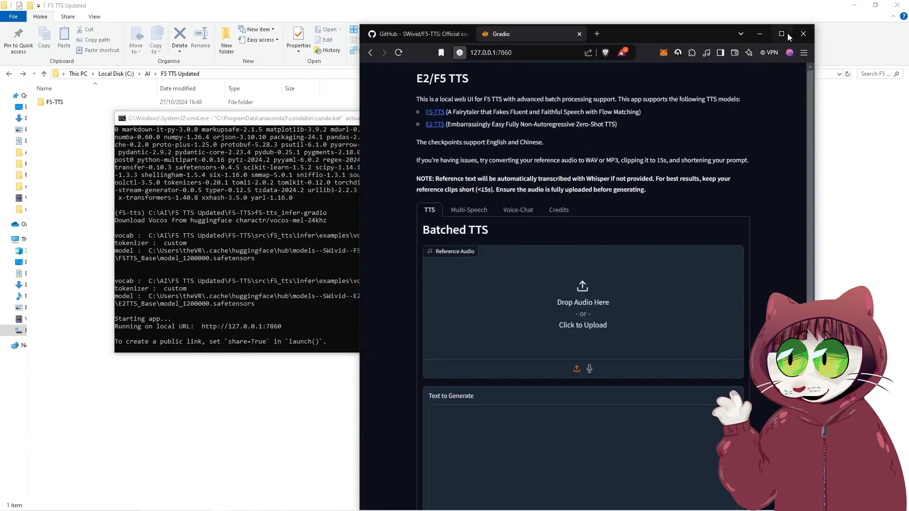
left_click(780, 33)
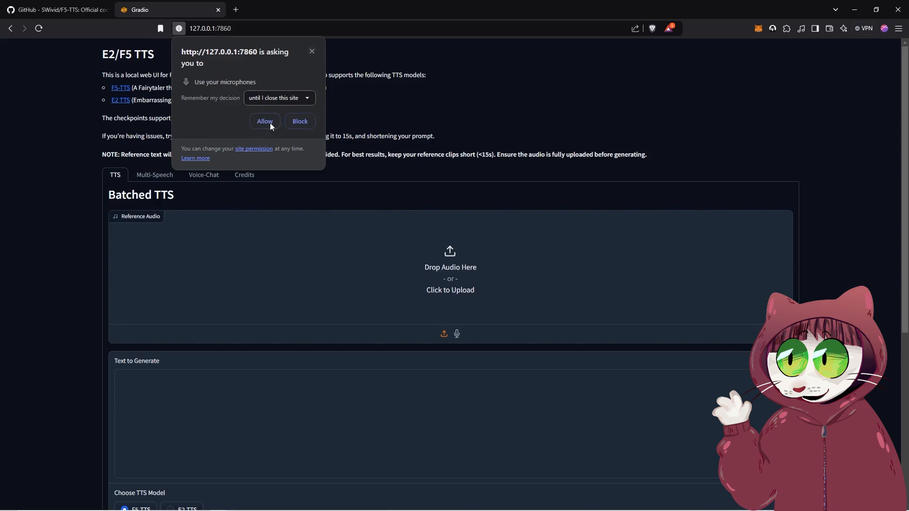
left_click(265, 121)
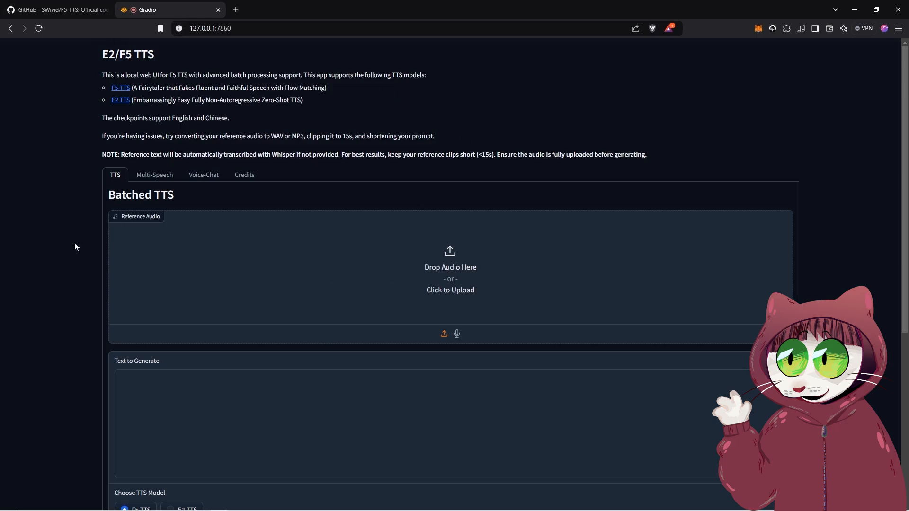
scroll("down", 3)
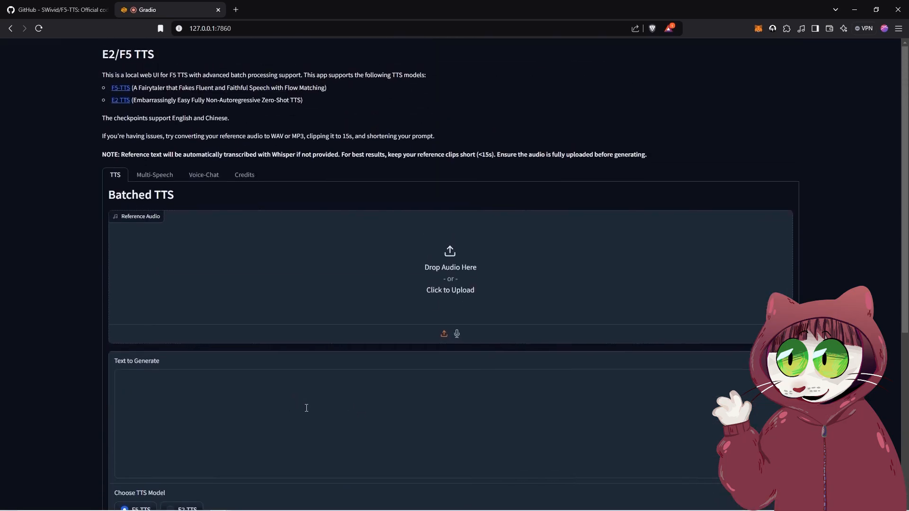
left_click(154, 175)
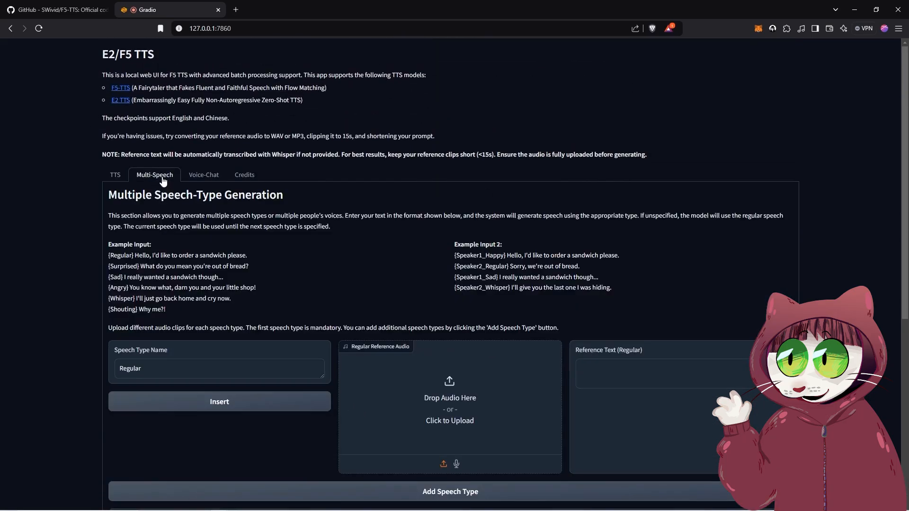
Scroll through the Multi-Speech options, then switch to the Voice-Chat tab.
scroll("down", 3)
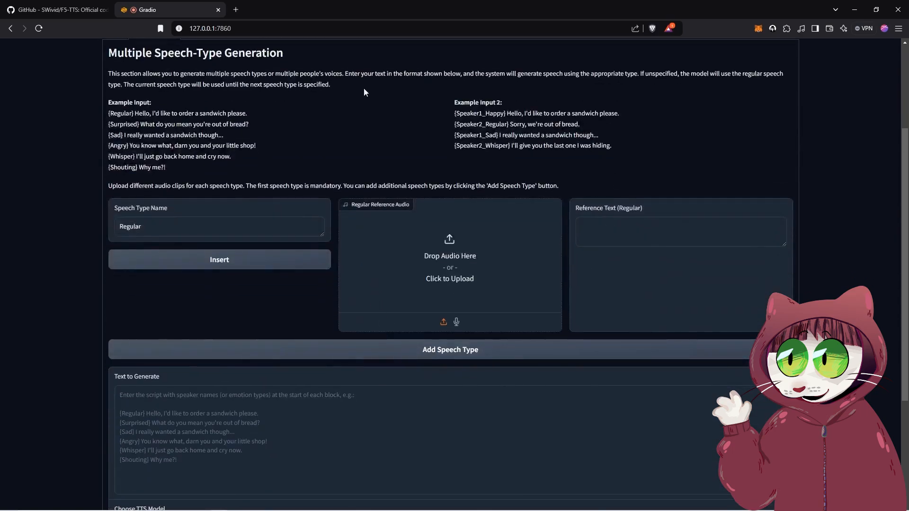
mouse_move(34, 333)
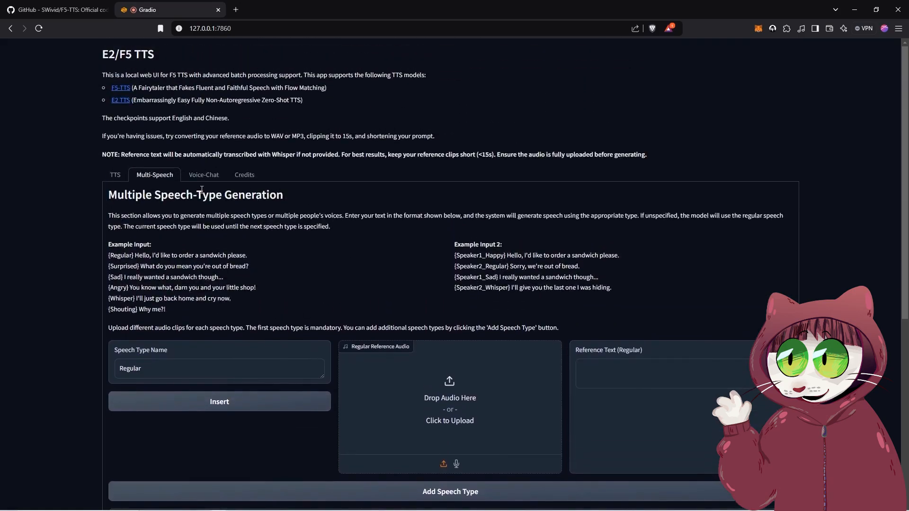
scroll("down", 3)
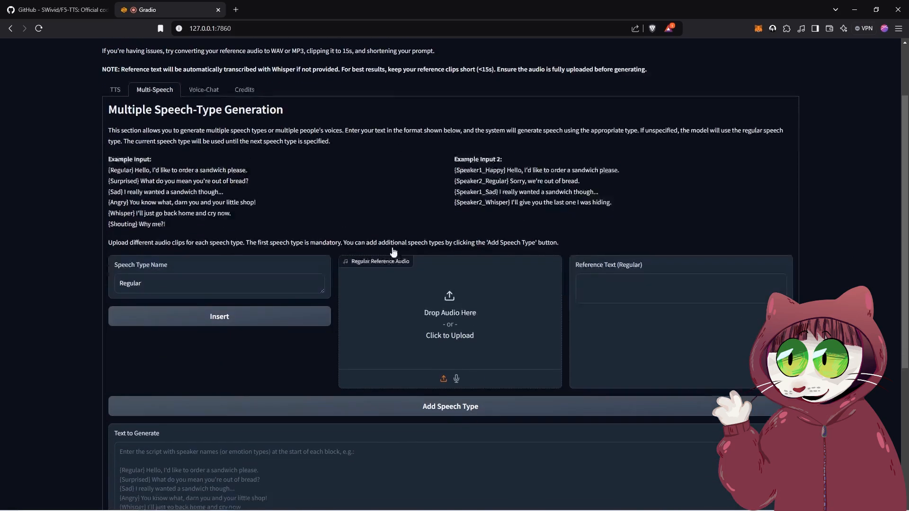
scroll("down", 3)
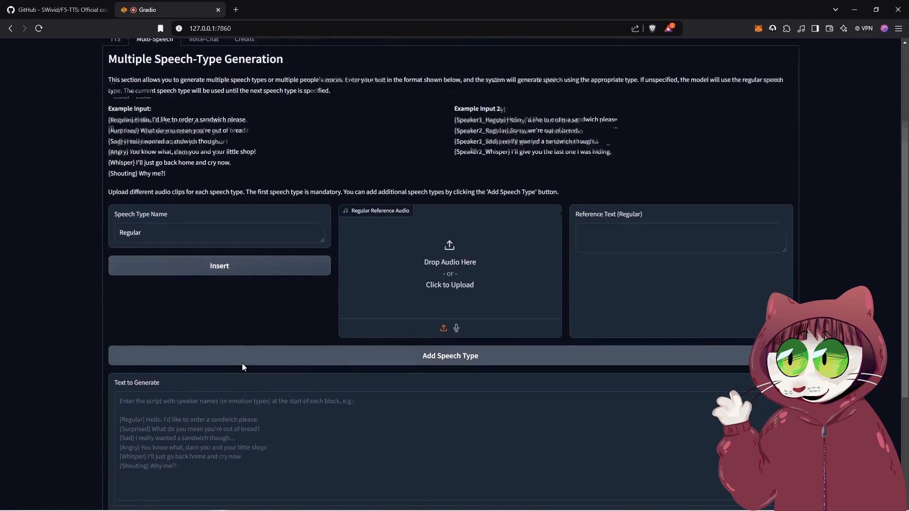
scroll("down", 3)
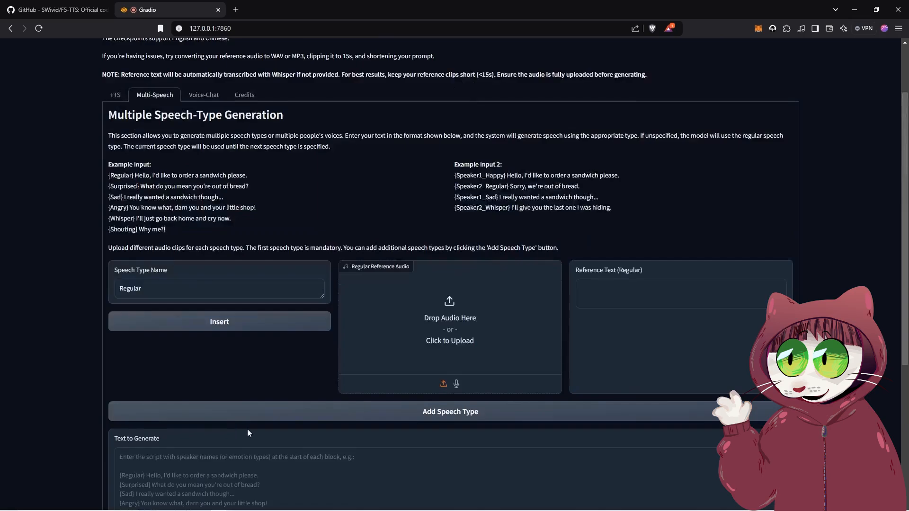
left_click(203, 95)
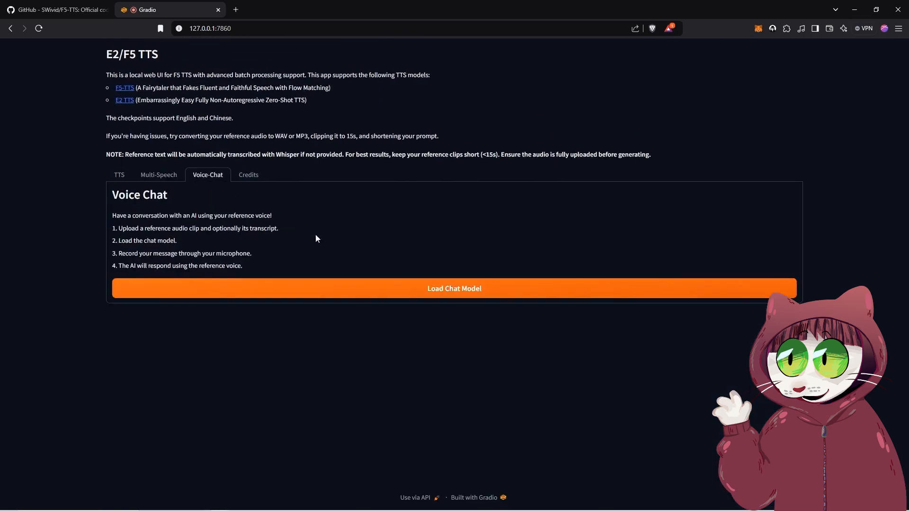
mouse_move(166, 217)
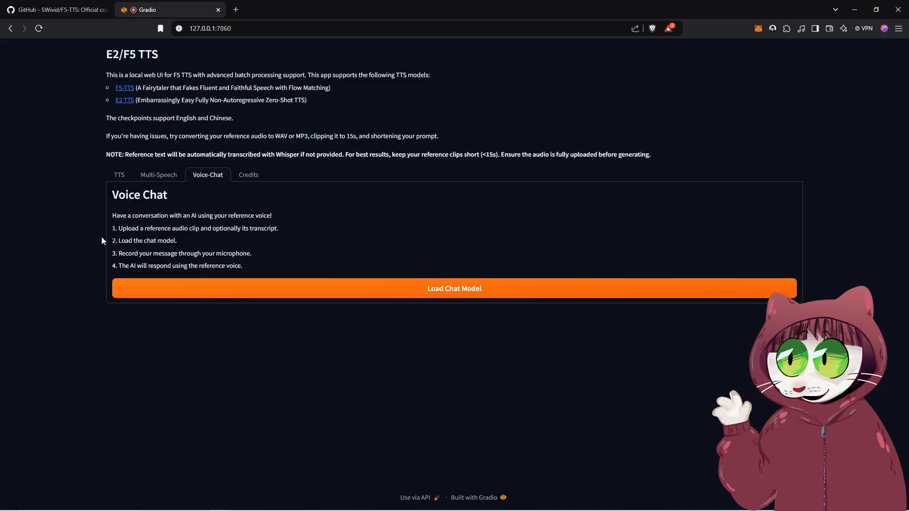
mouse_move(139, 255)
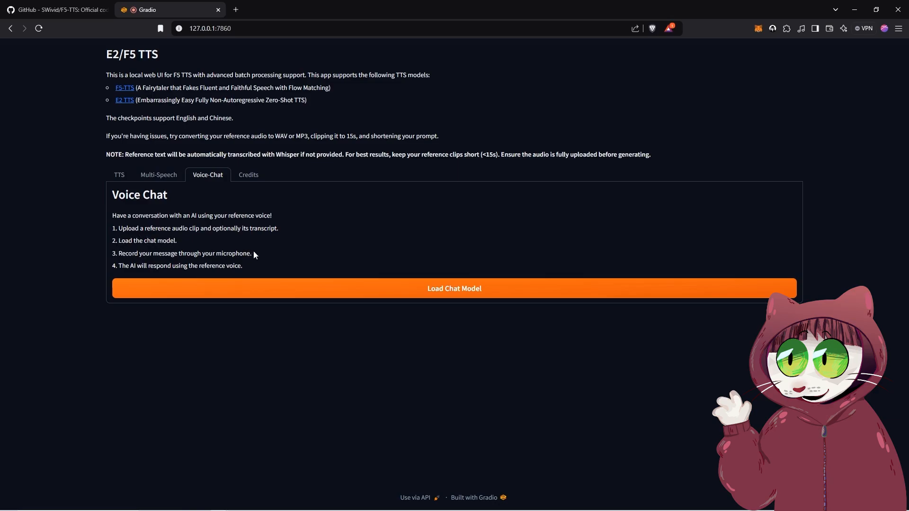
mouse_move(248, 175)
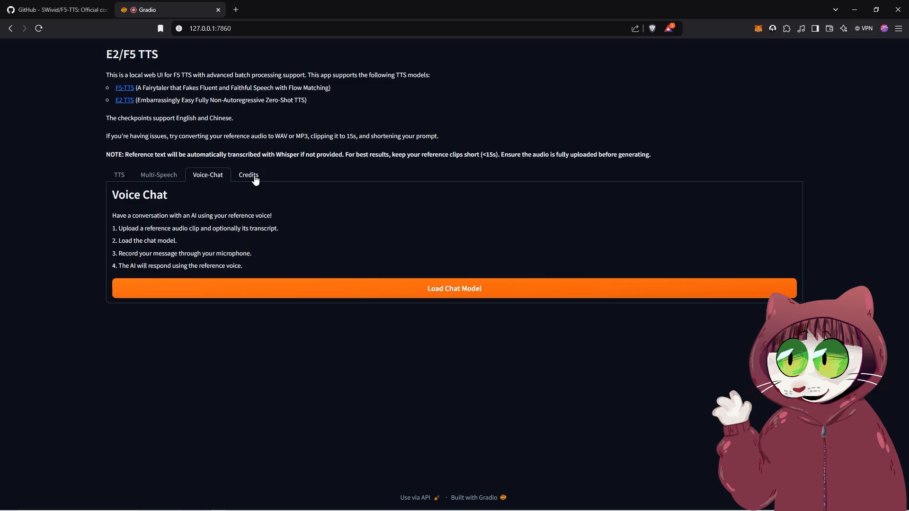
View the Credits section, then return to the Multi-Speech generation section.
left_click(248, 174)
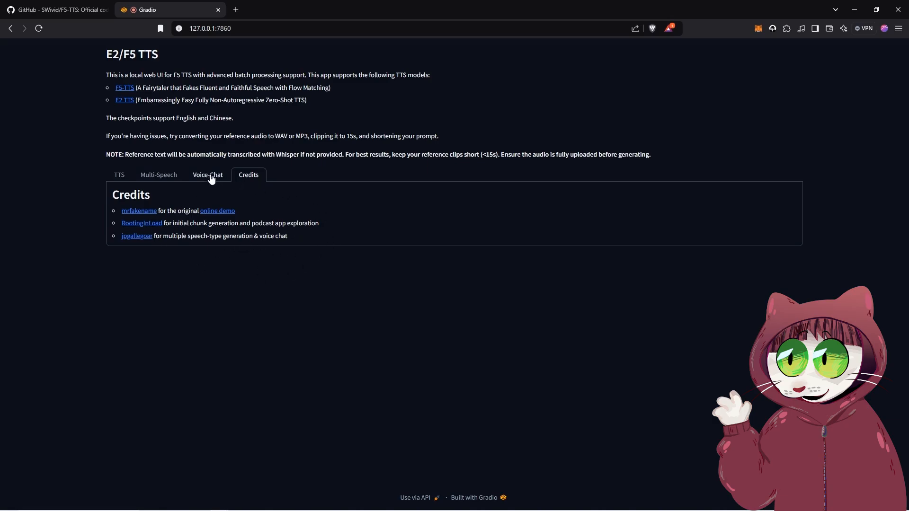
left_click(158, 174)
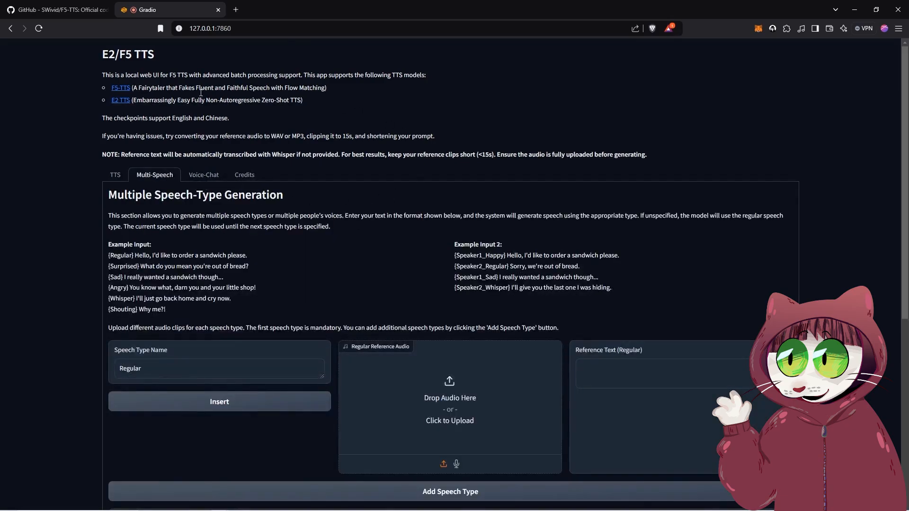
mouse_move(641, 318)
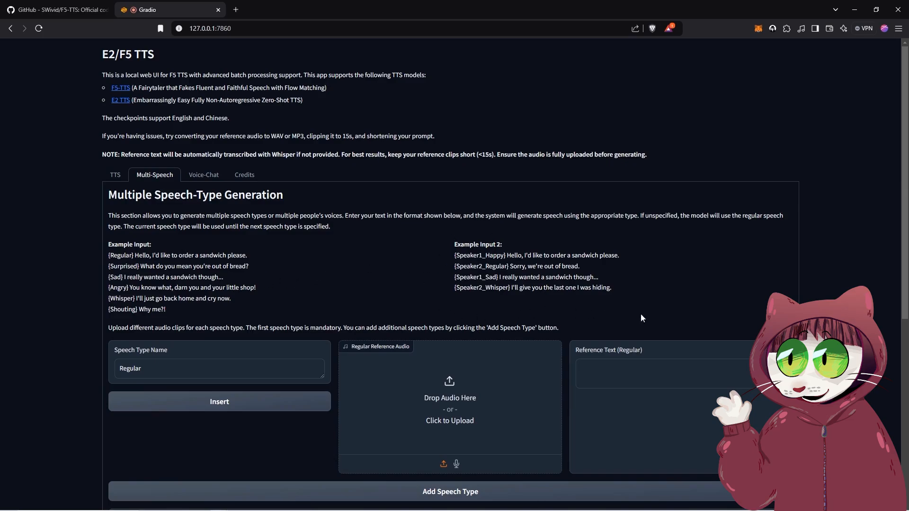
mouse_move(491, 296)
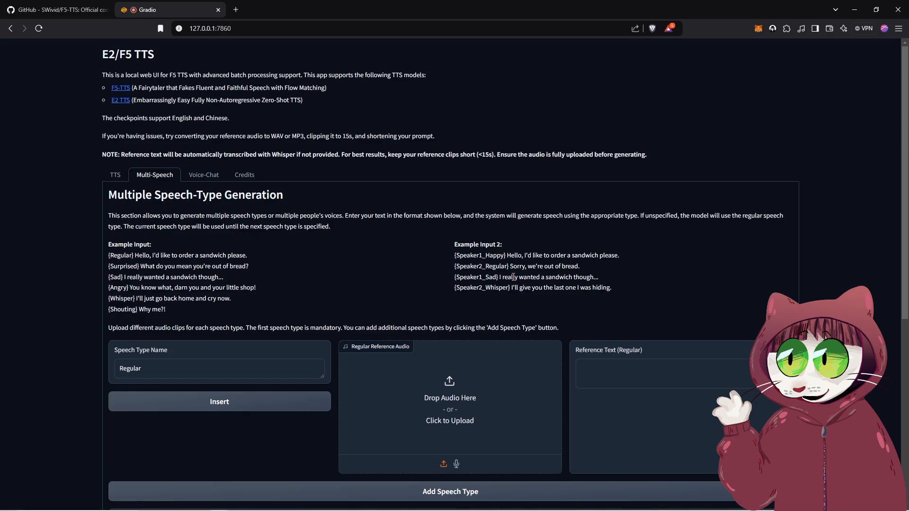
scroll("down", 3)
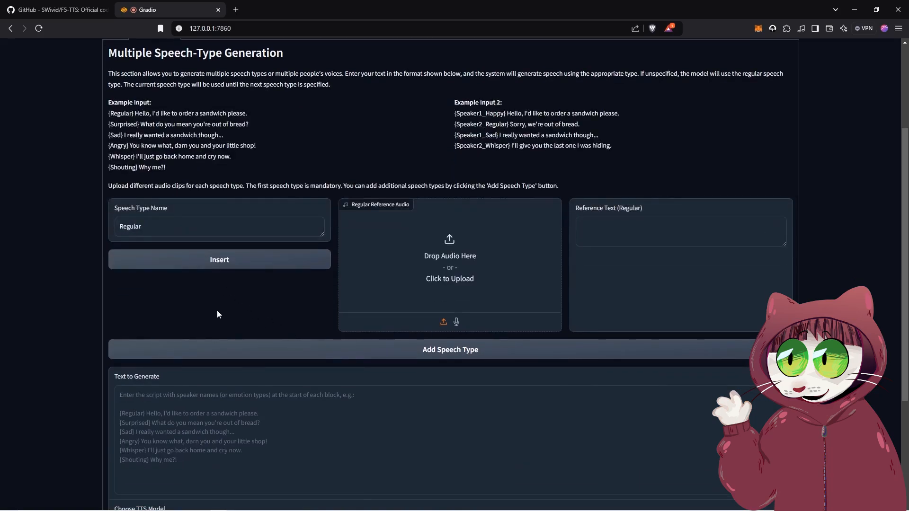
mouse_move(227, 314)
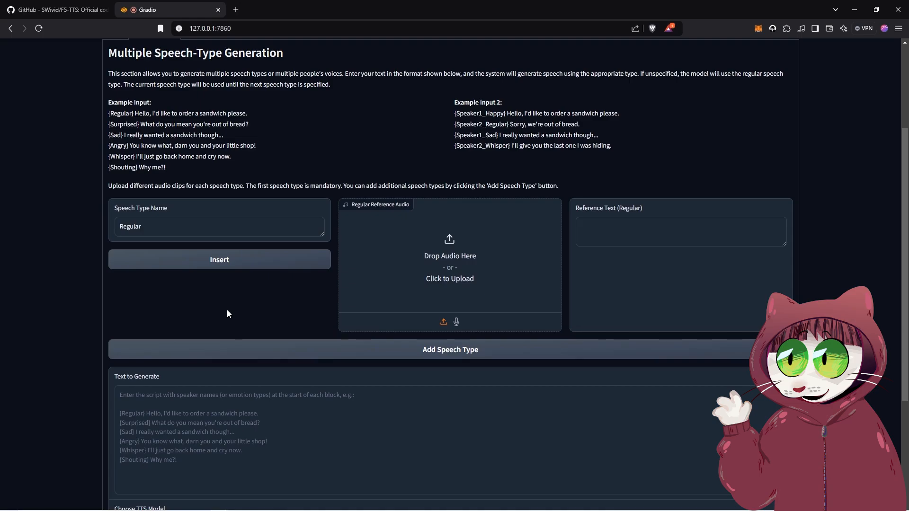